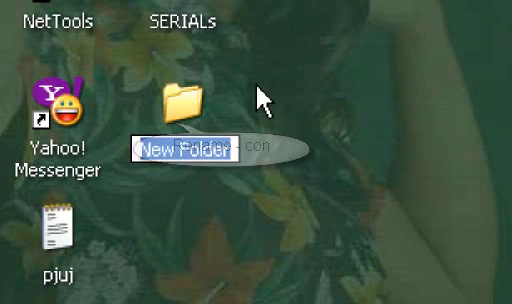
# Try naming a new desktop folder 'con' before opening Command Prompt at C:\.
pyautogui.write('con')
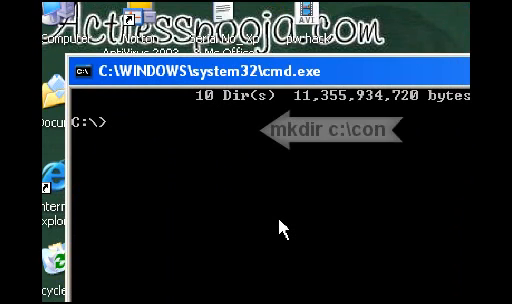
# Enter the command mkdir c:\con\ at the C:\> prompt.
pyautogui.write('mk')
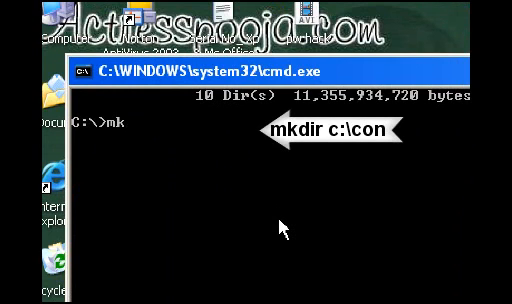
pyautogui.write('dir')
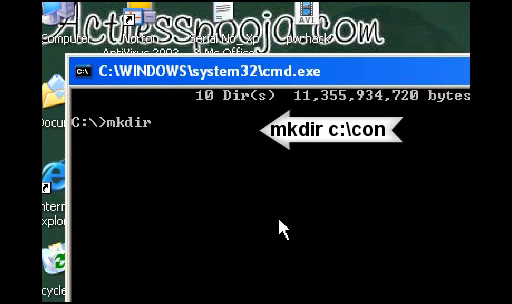
pyautogui.write('c:\\')
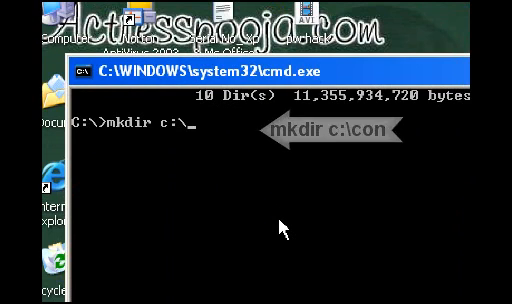
pyautogui.write('con\\')
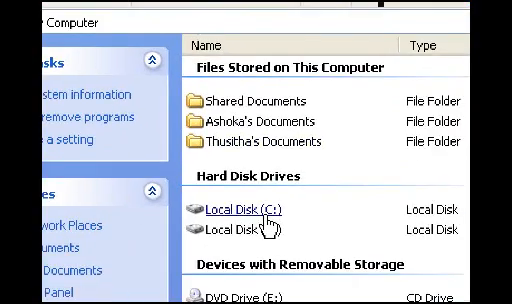
# Open Local Disk (C:) in My Computer to look for the con folder.
pyautogui.doubleClick(250, 208)
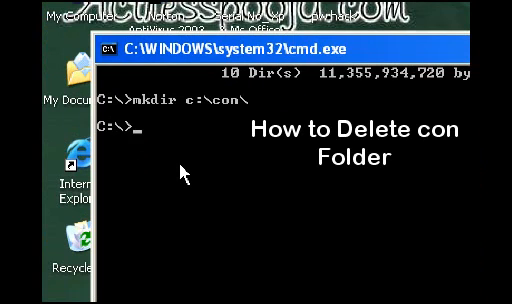
# Remove the con folder with rmdir c:\con\ and type exit at the prompt.
pyautogui.write('rmdir c')
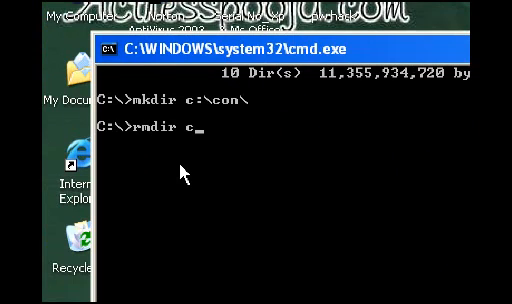
pyautogui.write(':\\c')
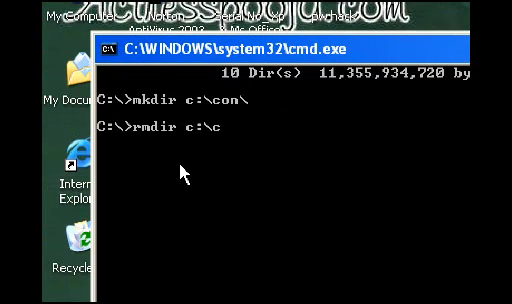
pyautogui.write('on\\')
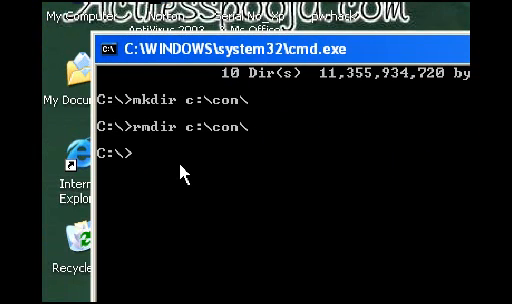
pyautogui.write('e')
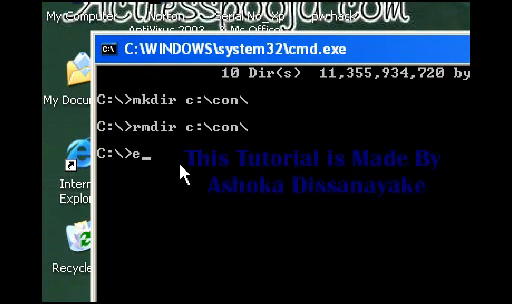
pyautogui.write('xit')
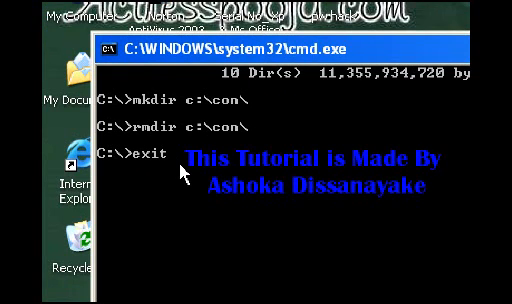